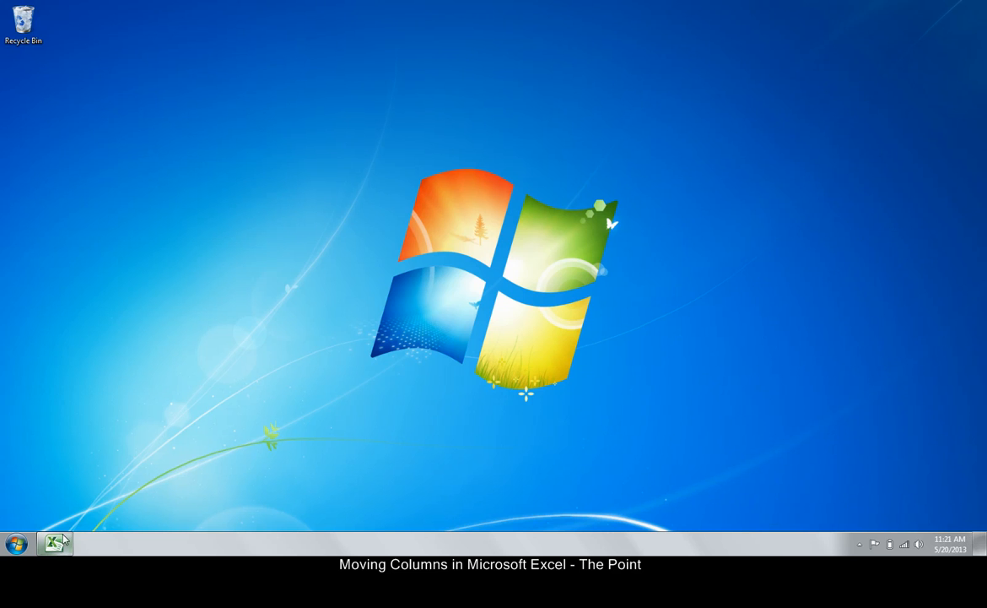
Bring up the Fruit Stand Sales workbook from the Excel taskbar button.
{"action": "left_click", "coordinate": [55, 542]}
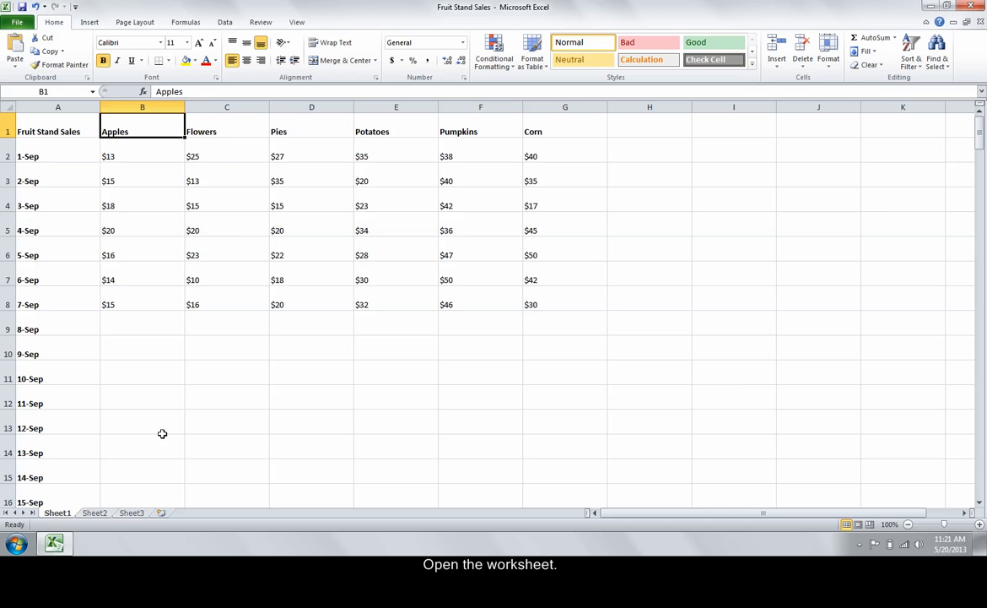
{"action": "mouse_move", "coordinate": [144, 272]}
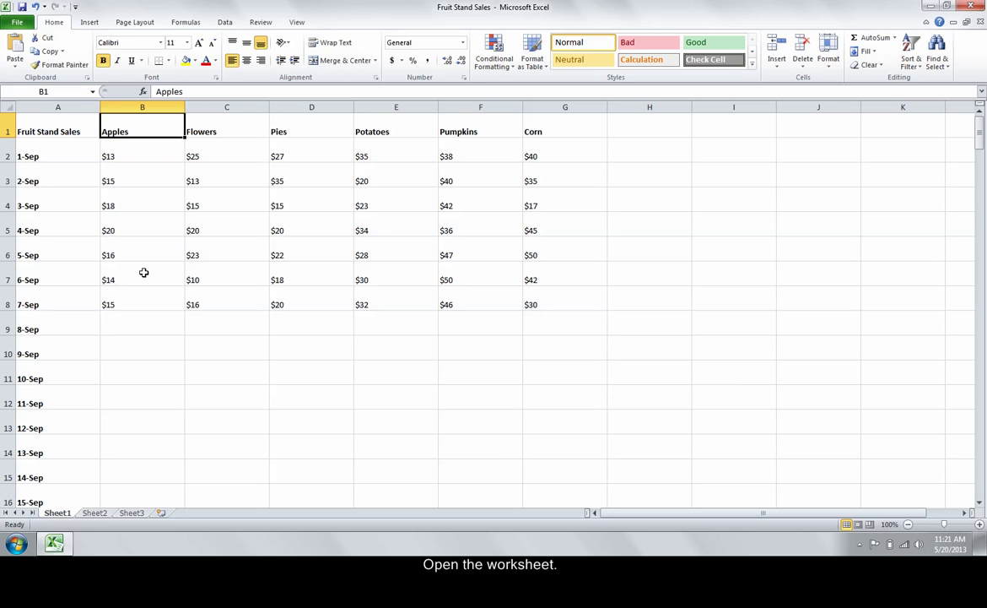
{"action": "mouse_move", "coordinate": [153, 259]}
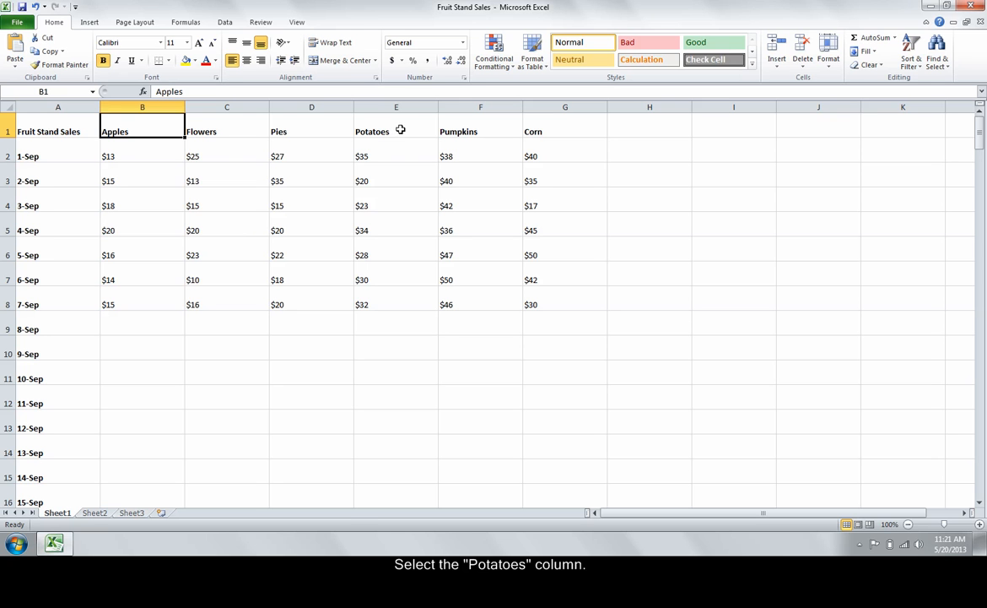
Insert a blank column at column E, before Potatoes.
{"action": "left_click", "coordinate": [396, 106]}
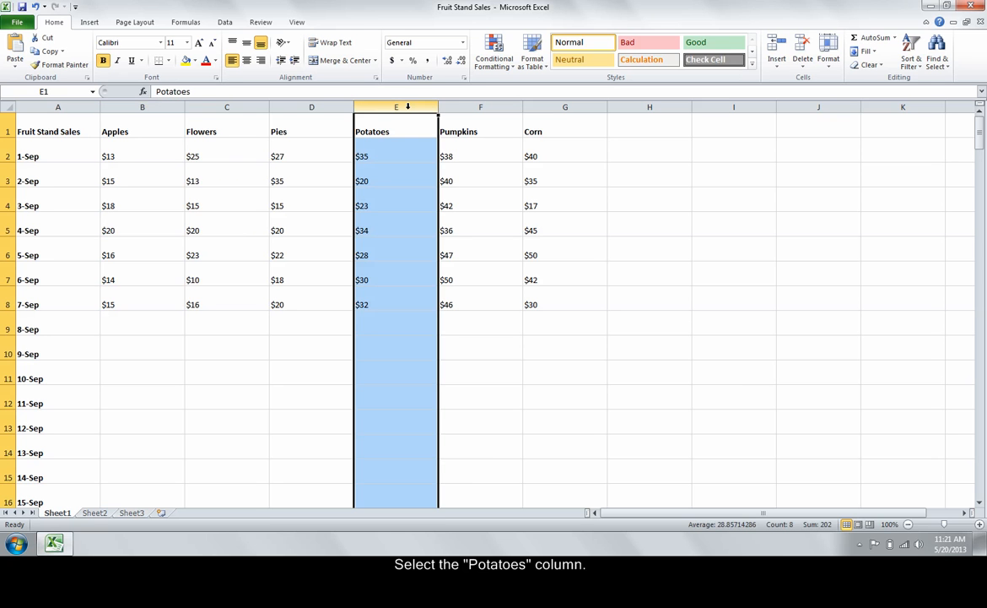
{"action": "left_click", "coordinate": [776, 52]}
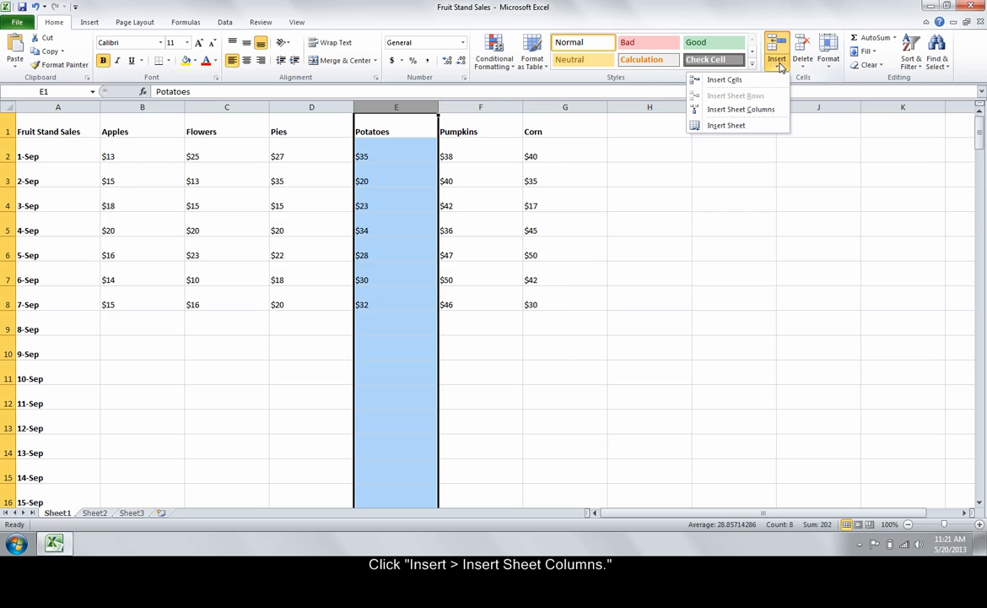
{"action": "mouse_move", "coordinate": [757, 110]}
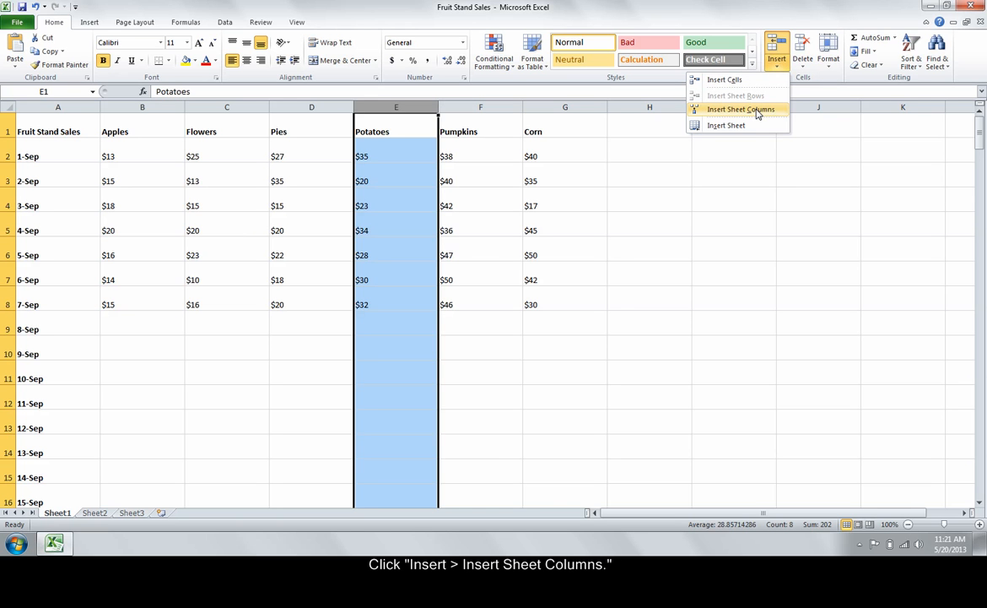
{"action": "left_click", "coordinate": [741, 110]}
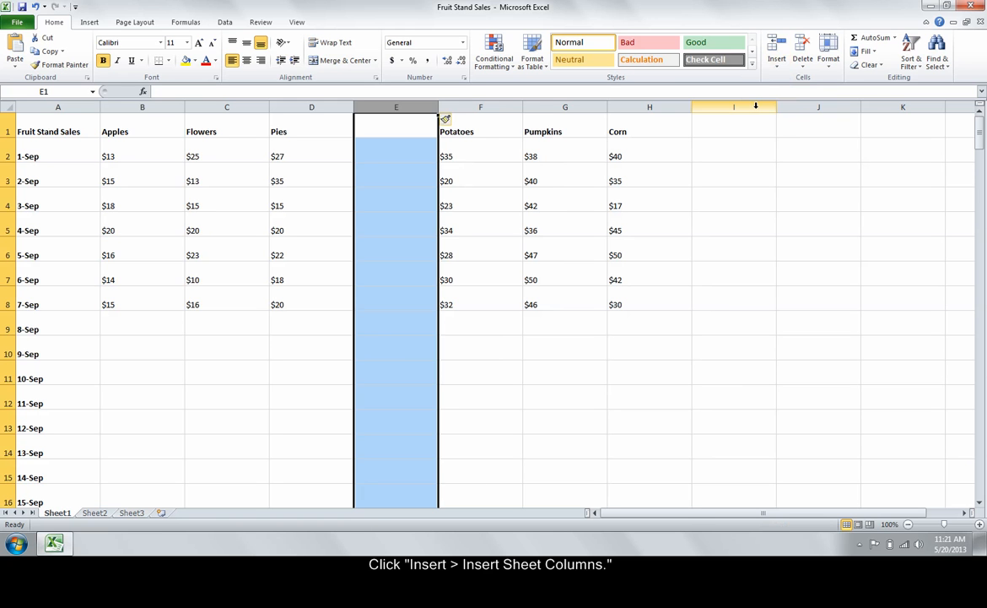
{"action": "mouse_move", "coordinate": [401, 151]}
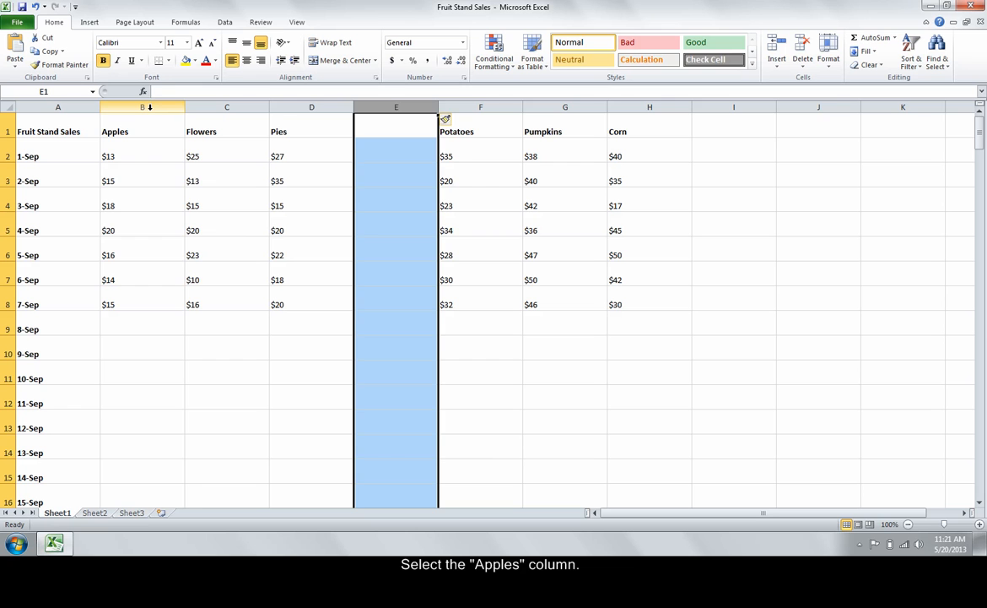
Drag the Apples column from B into blank column E.
{"action": "left_click", "coordinate": [141, 107]}
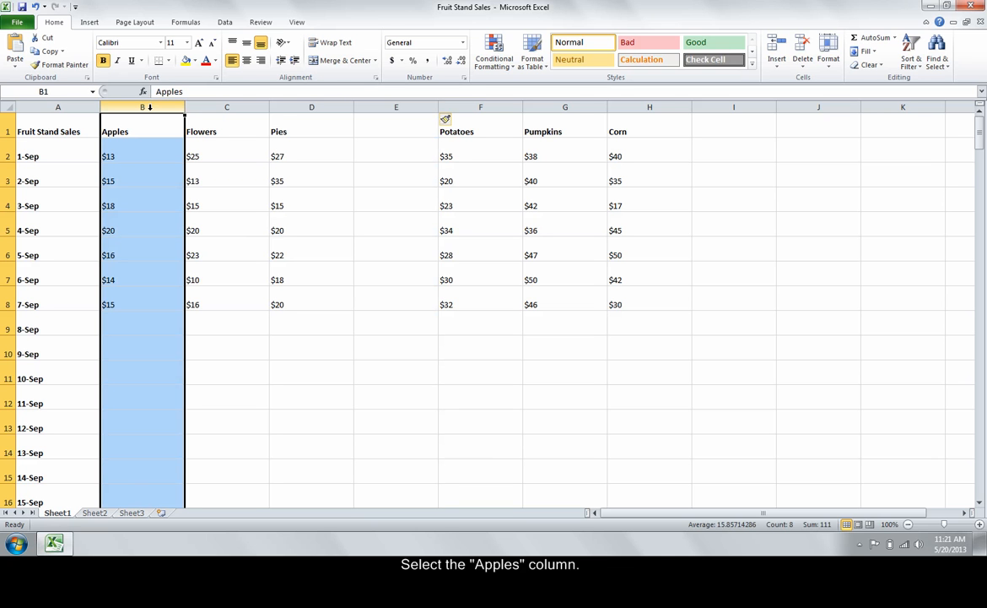
{"action": "mouse_move", "coordinate": [148, 139]}
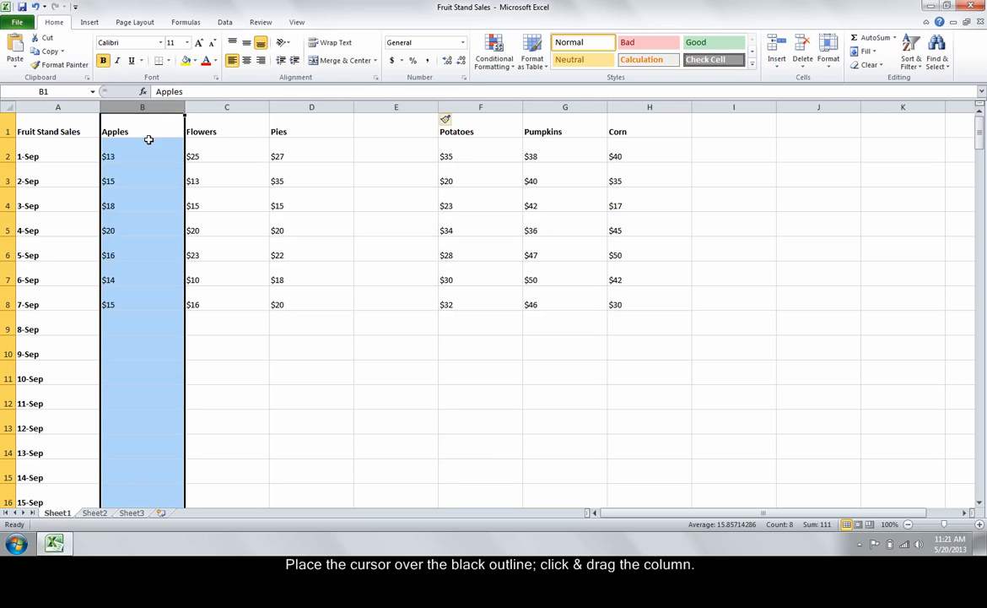
{"action": "mouse_move", "coordinate": [185, 168]}
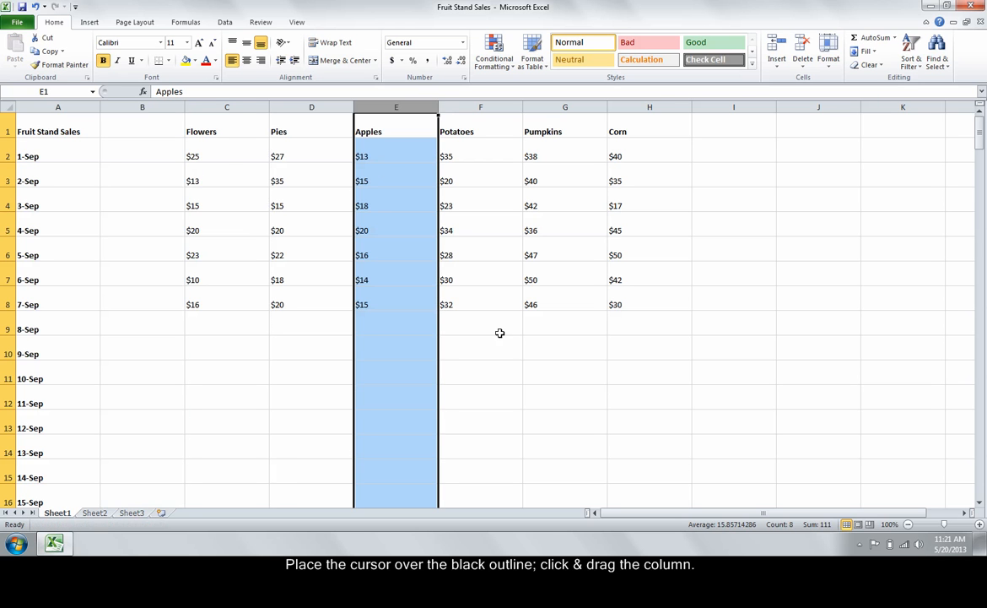
{"action": "left_click", "coordinate": [480, 329]}
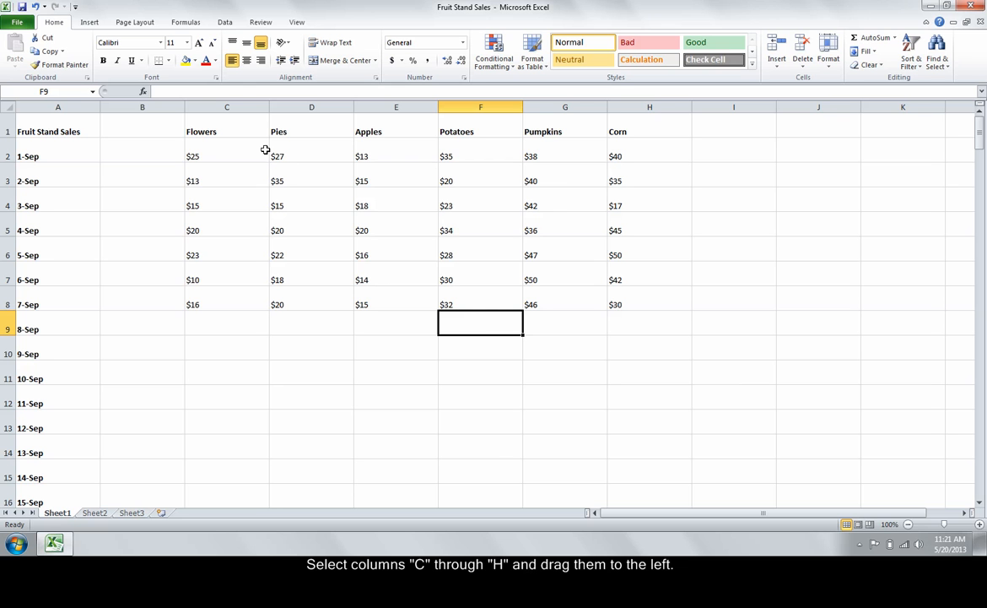
Drag columns C through H (Flowers to Corn) left to start at column B.
{"action": "left_click_drag", "start_coordinate": [226, 107], "coordinate": [395, 106]}
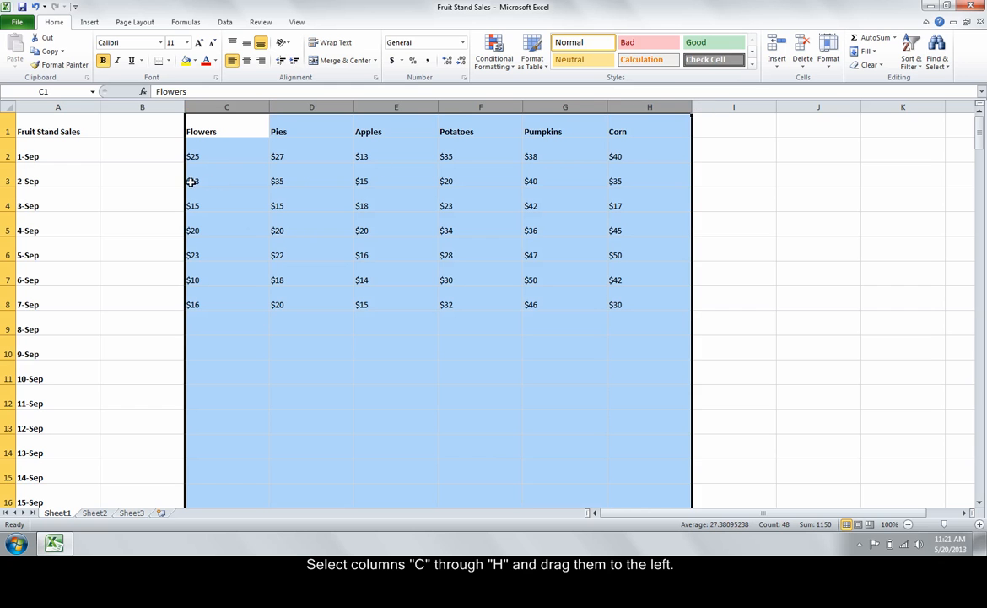
{"action": "left_click_drag", "start_coordinate": [227, 118], "coordinate": [142, 118]}
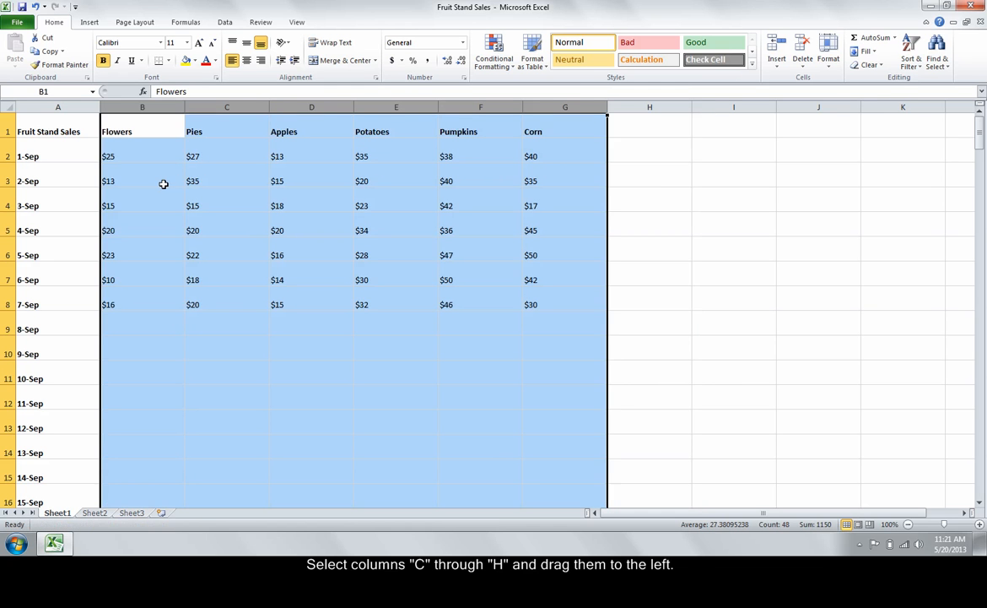
{"action": "mouse_move", "coordinate": [658, 171]}
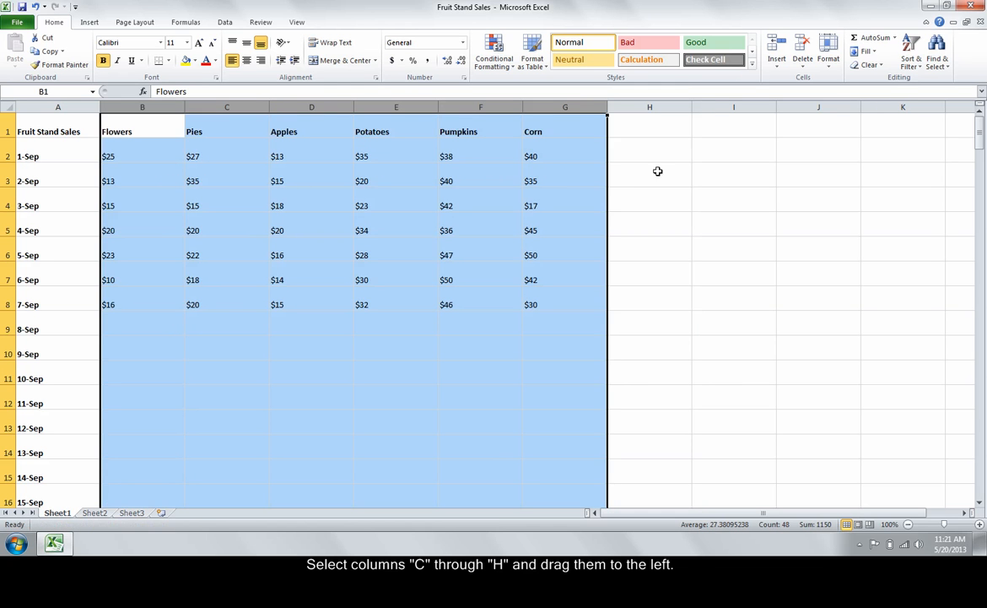
{"action": "left_click", "coordinate": [649, 174]}
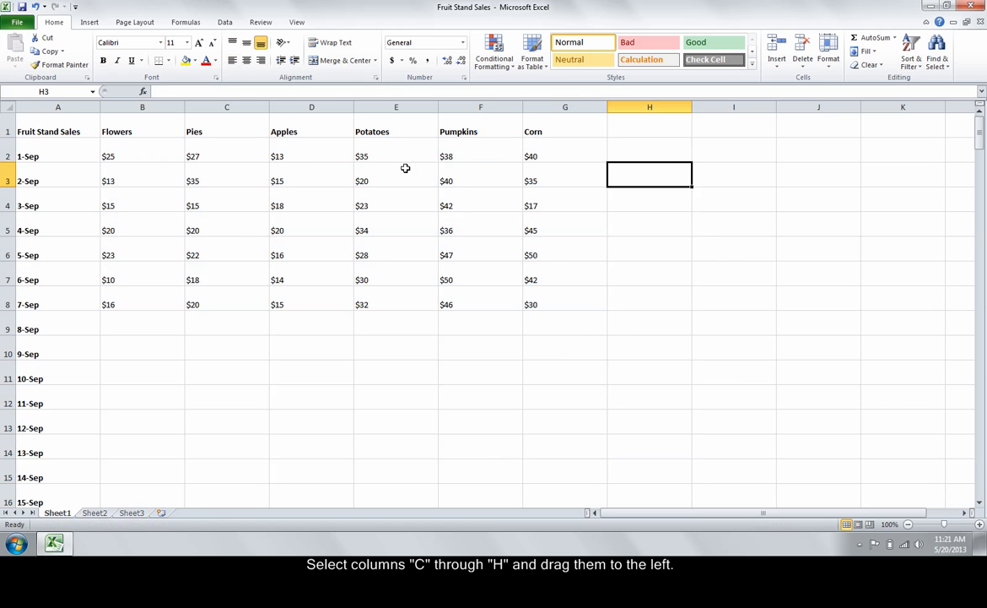
{"action": "mouse_move", "coordinate": [227, 192]}
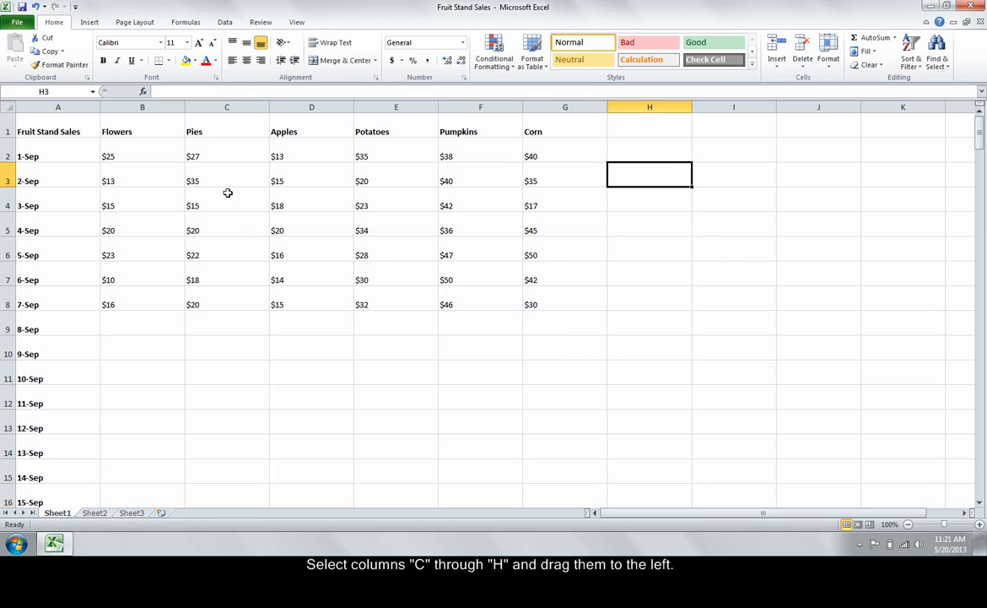